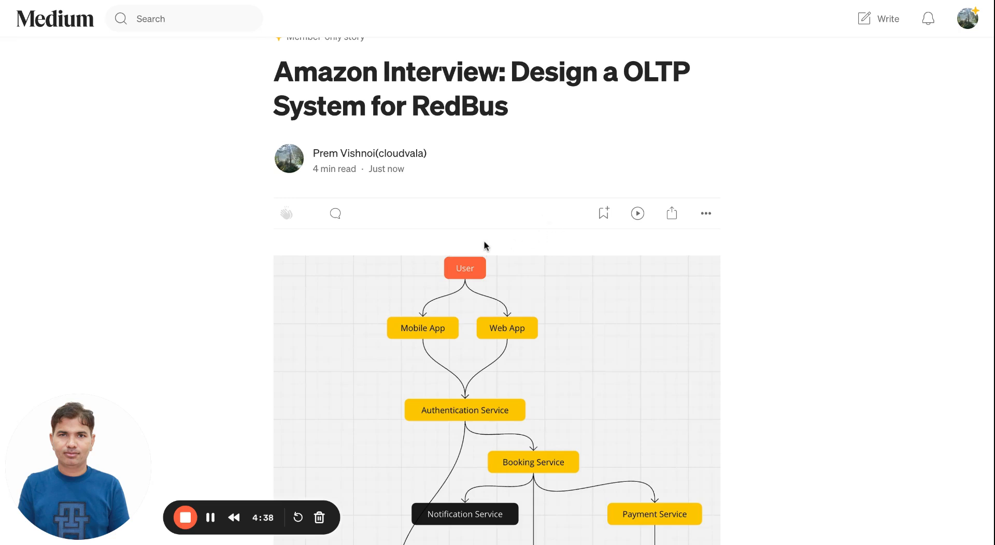
scroll(down, 3)
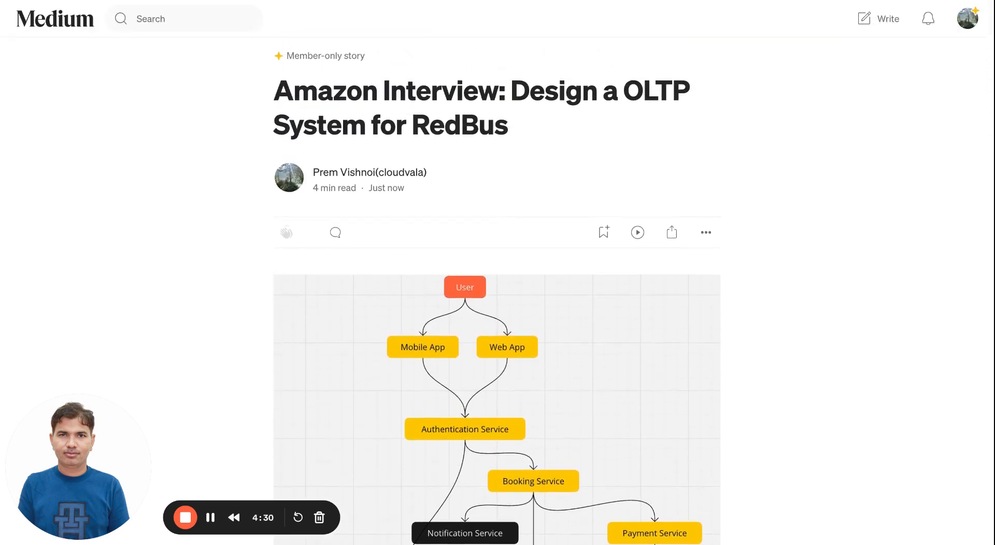
scroll(down, 3)
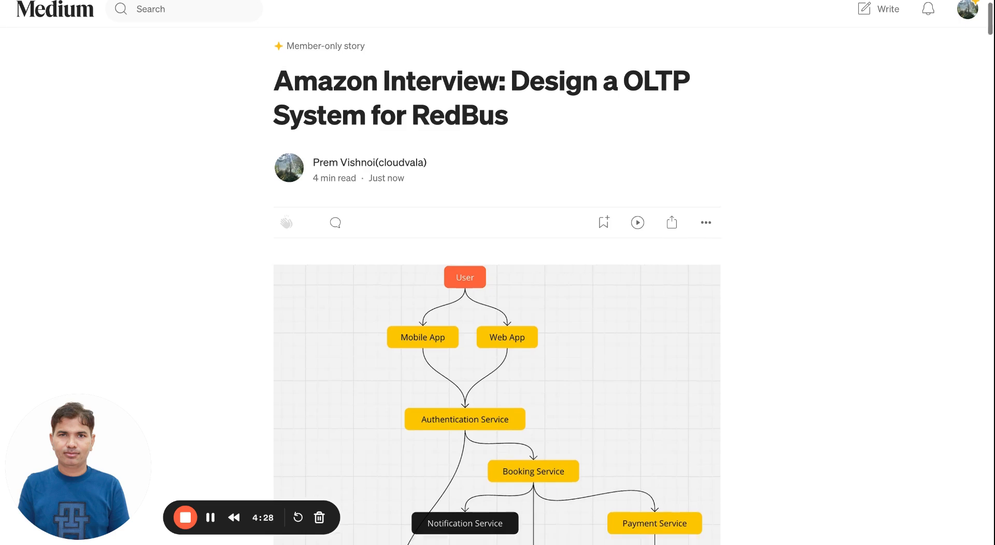
scroll(down, 3)
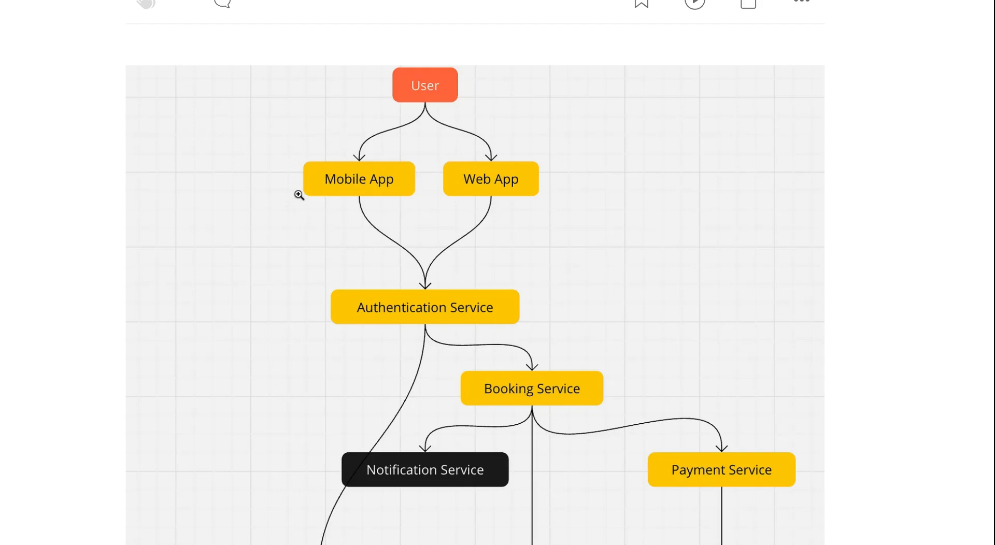
mouse_move(435, 193)
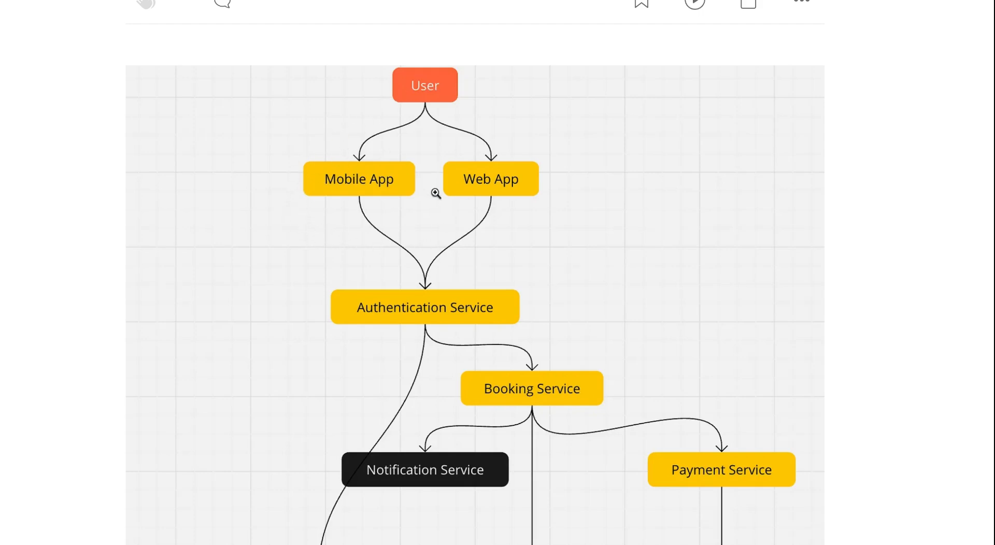
scroll(down, 3)
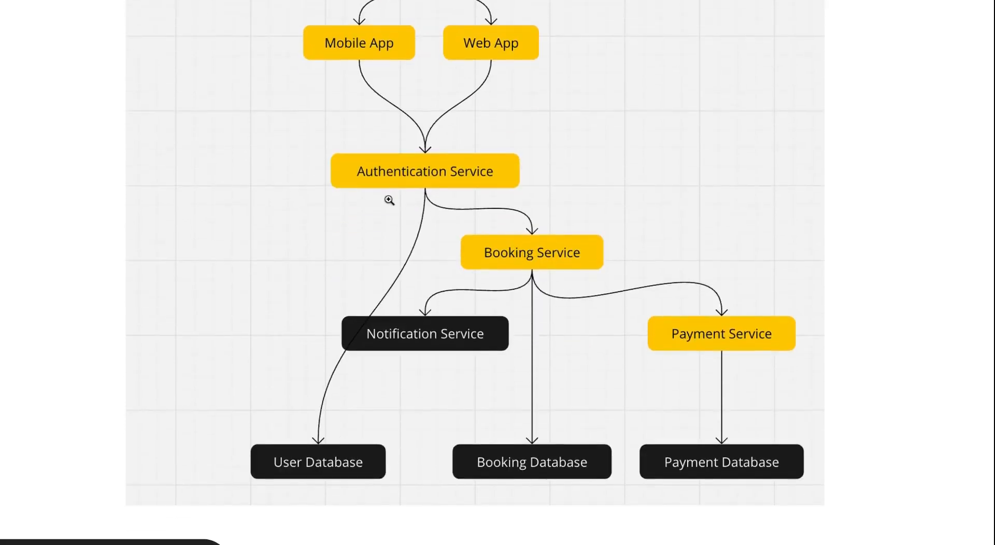
mouse_move(371, 157)
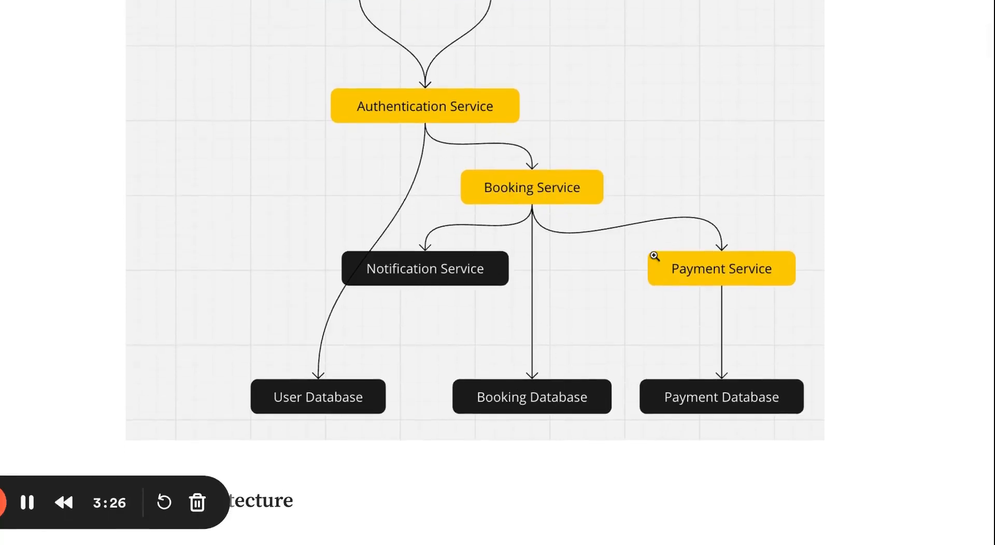
scroll(down, 3)
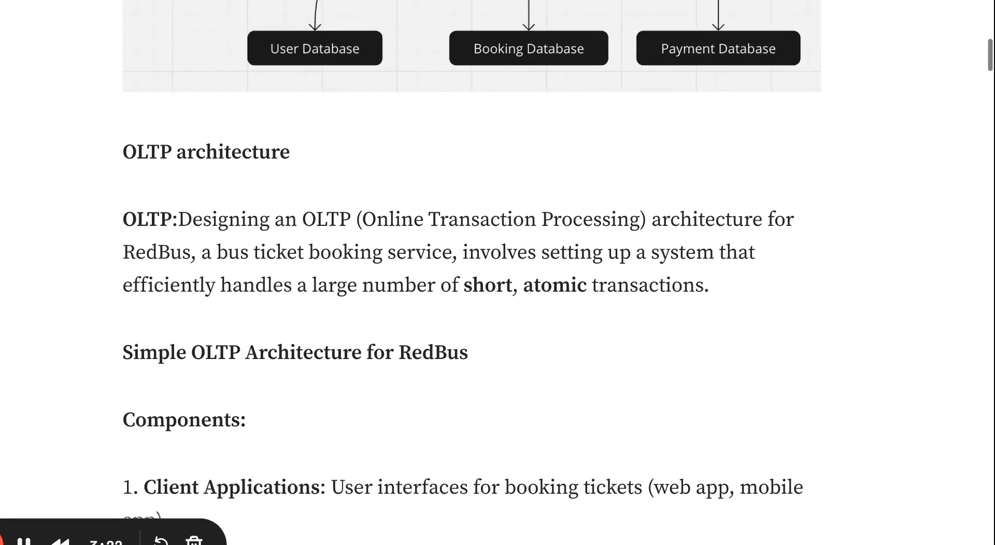
scroll(down, 3)
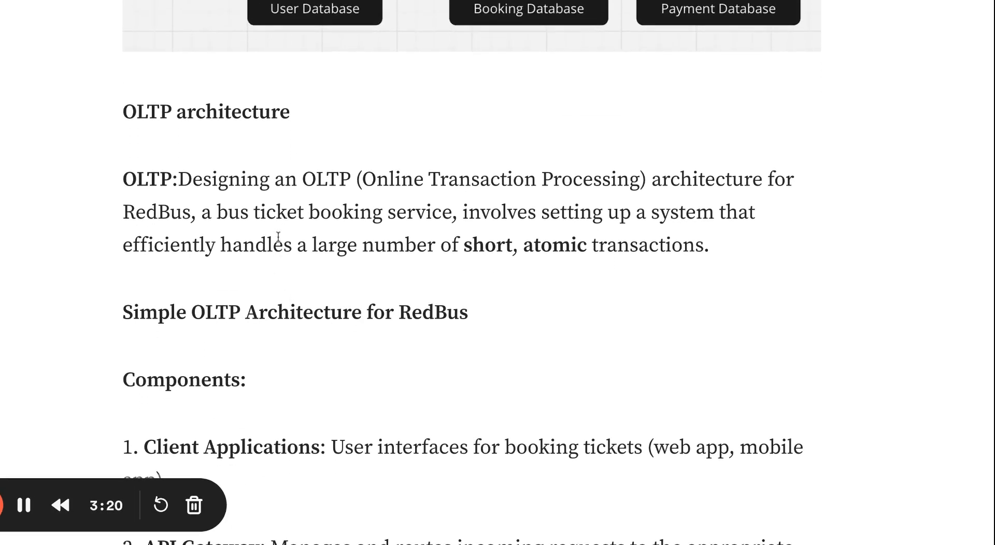
mouse_move(320, 233)
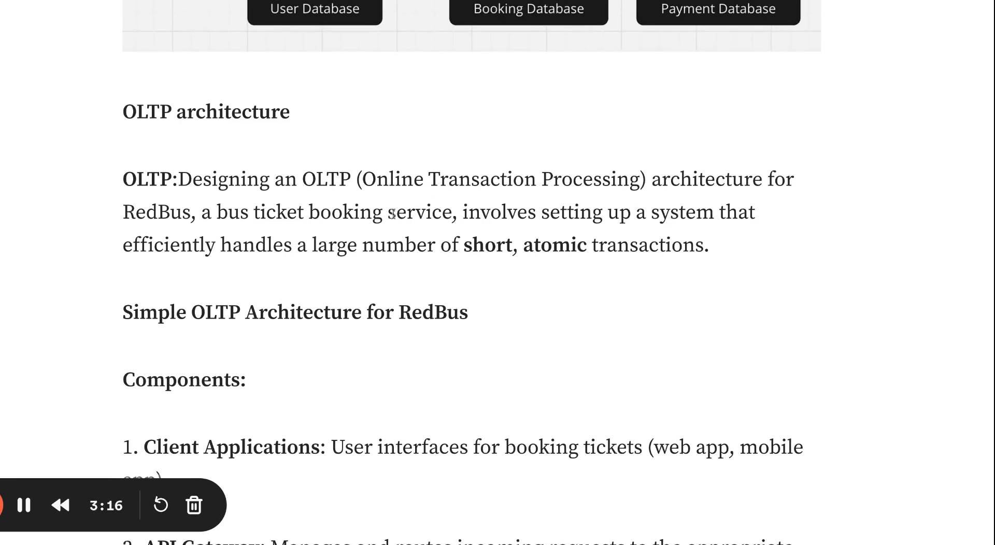
scroll(down, 3)
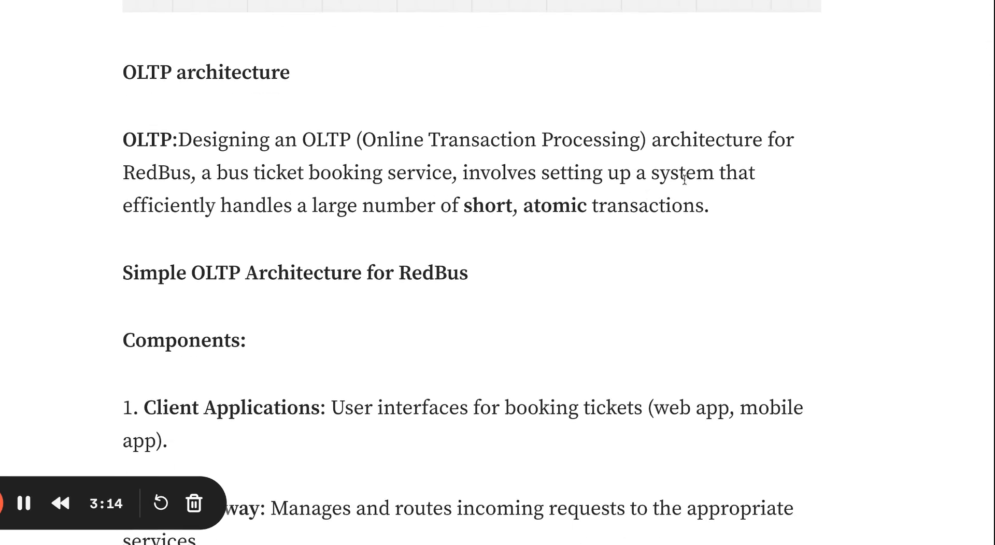
mouse_move(539, 212)
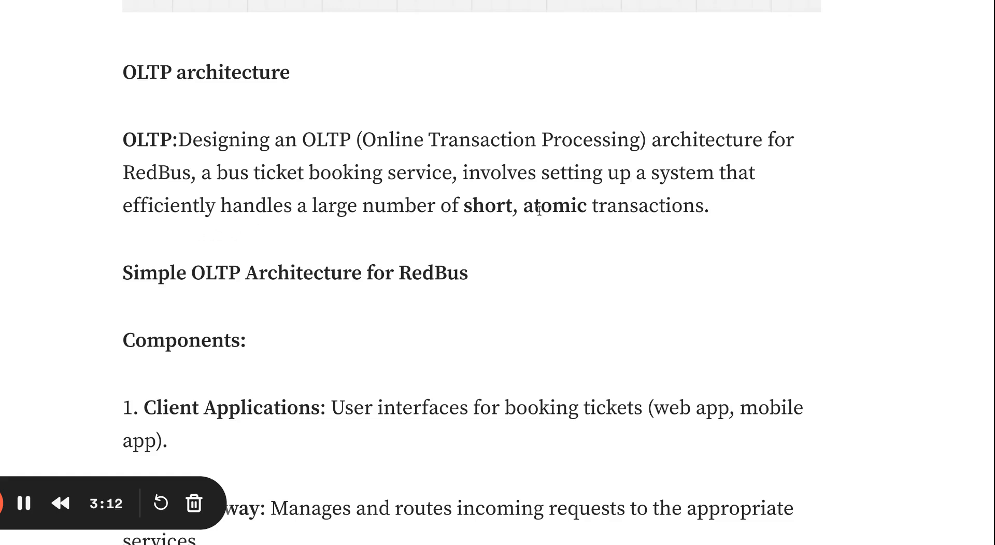
scroll(down, 3)
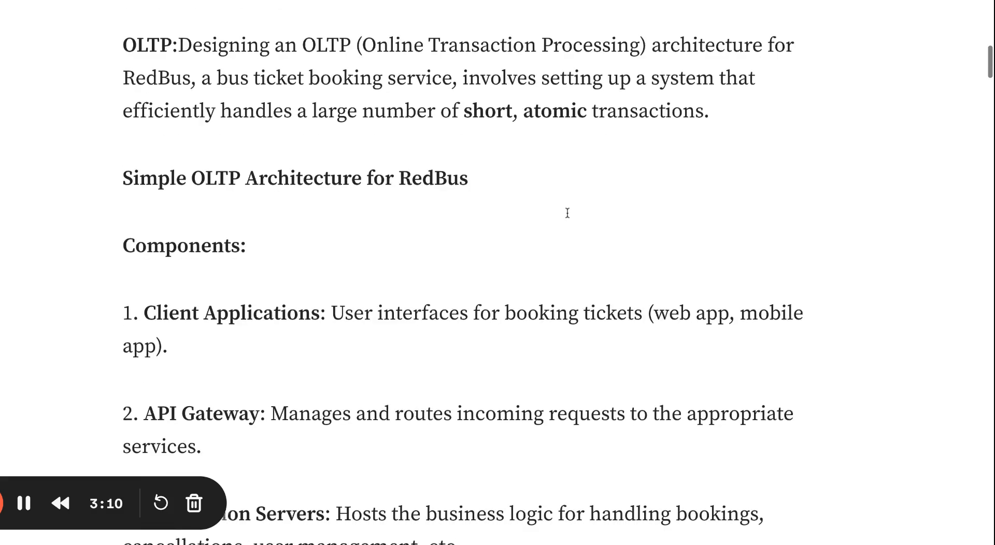
scroll(down, 3)
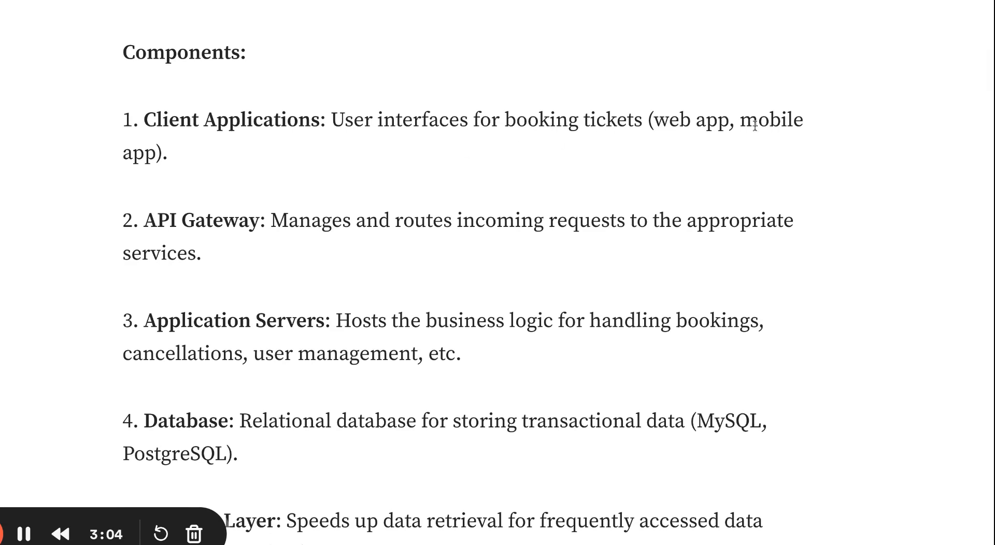
scroll(down, 3)
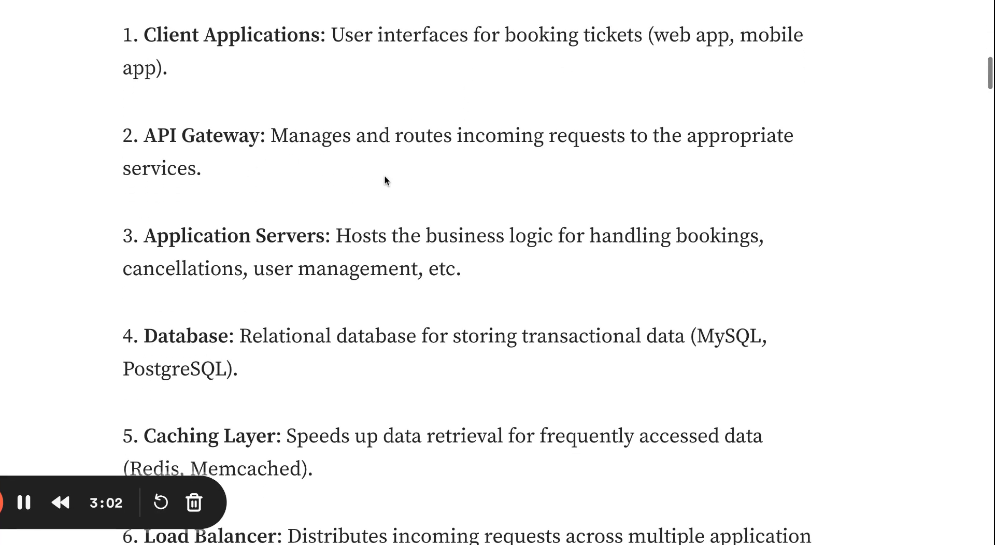
mouse_move(551, 173)
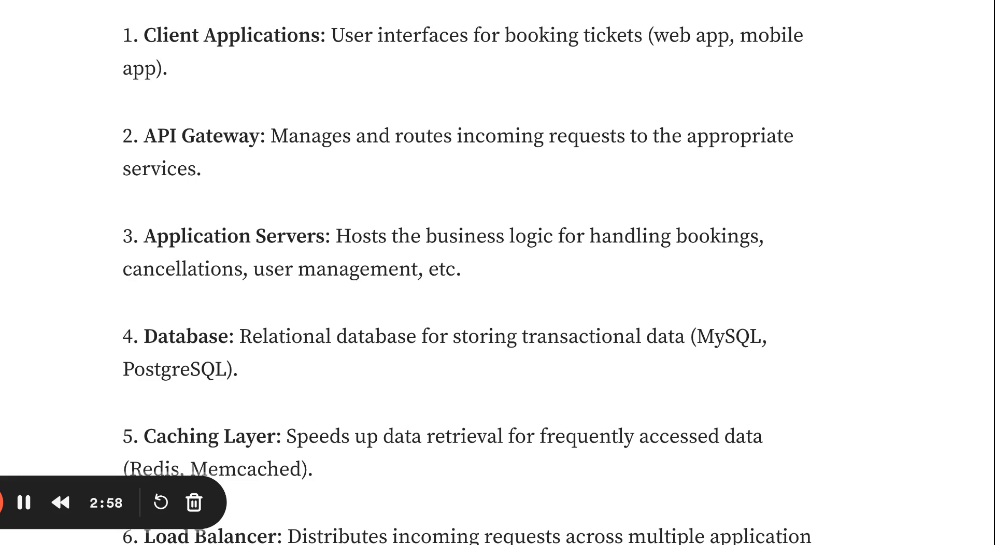
scroll(down, 3)
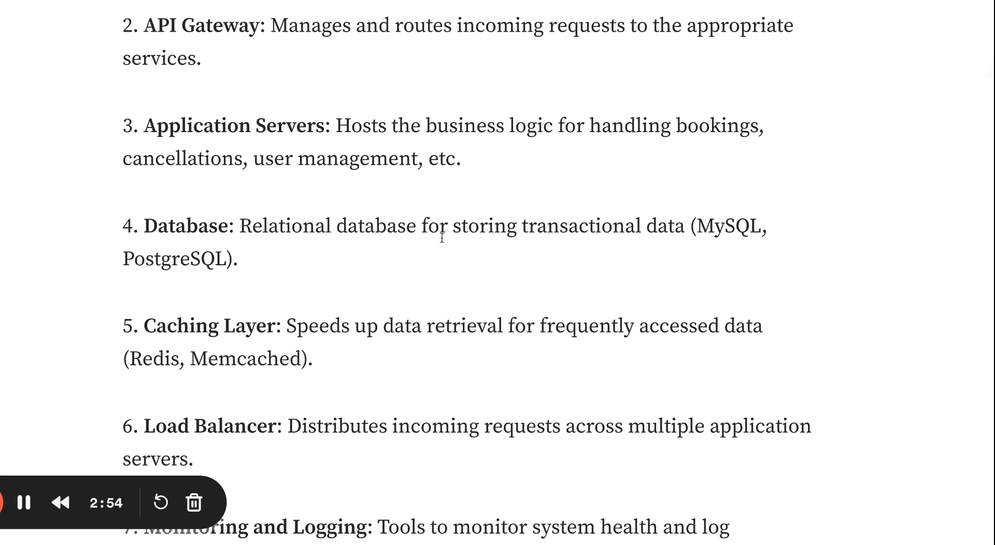
scroll(down, 3)
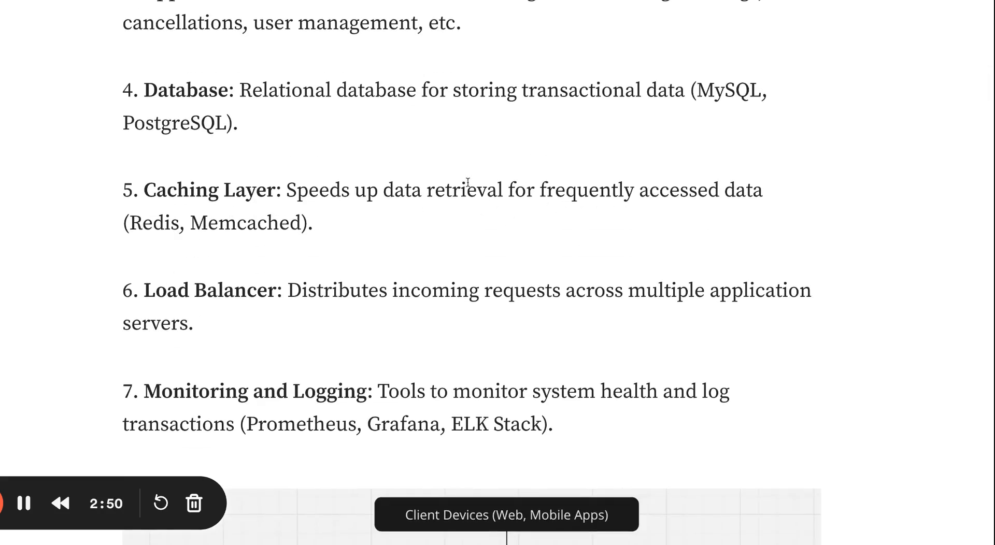
scroll(down, 3)
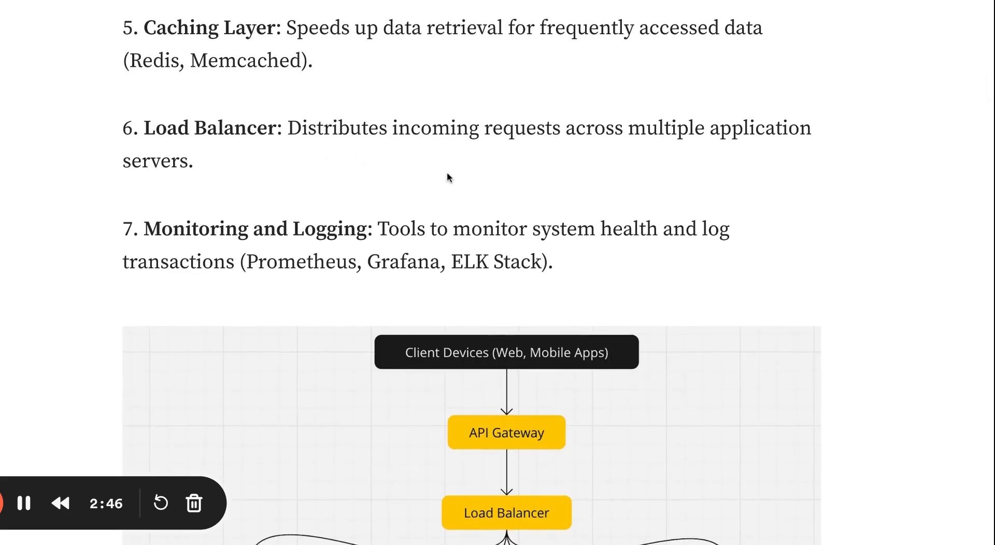
mouse_move(392, 147)
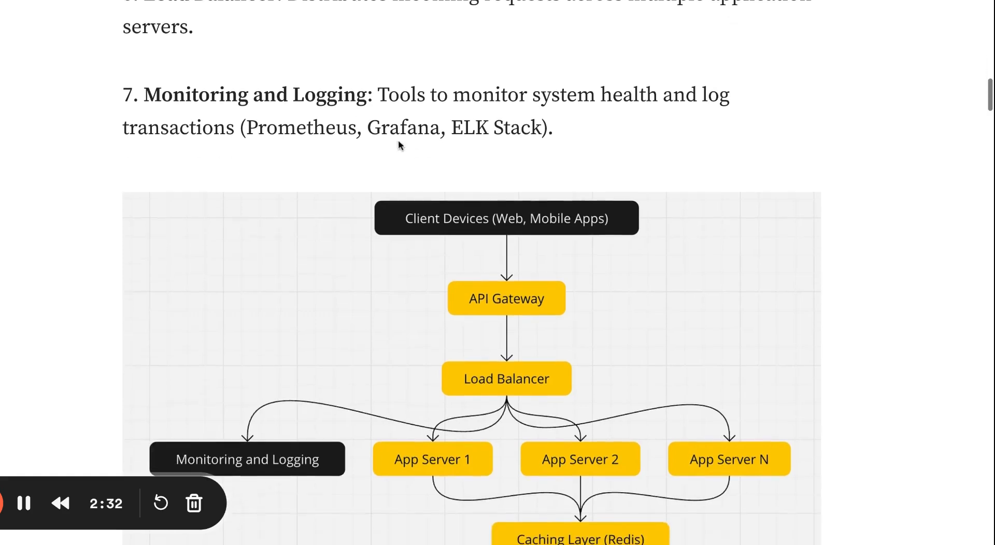
mouse_move(477, 169)
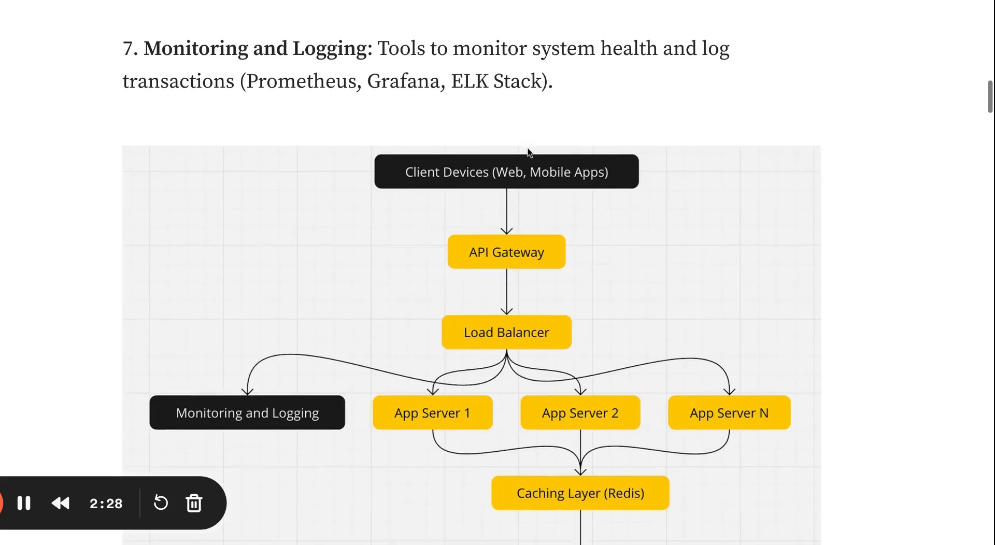
scroll(down, 3)
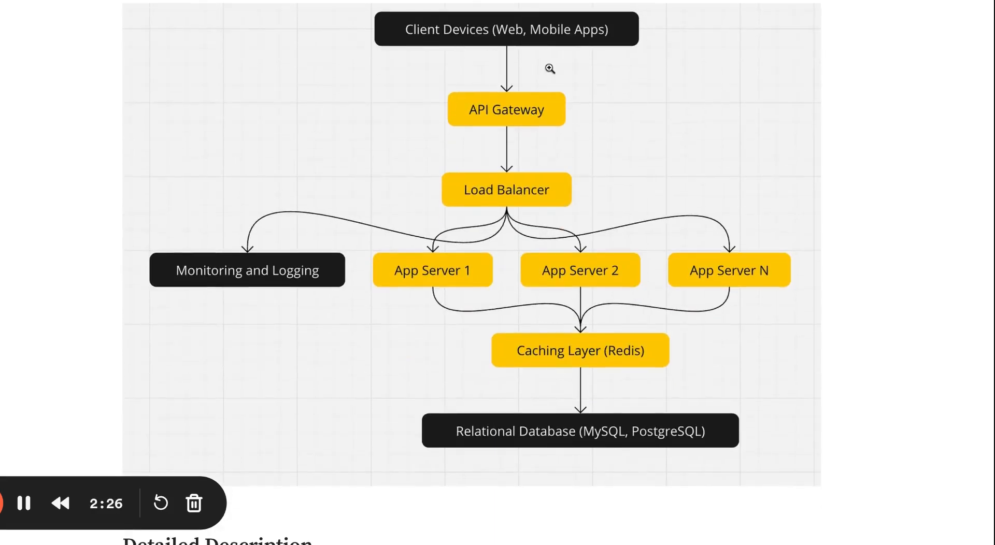
scroll(down, 3)
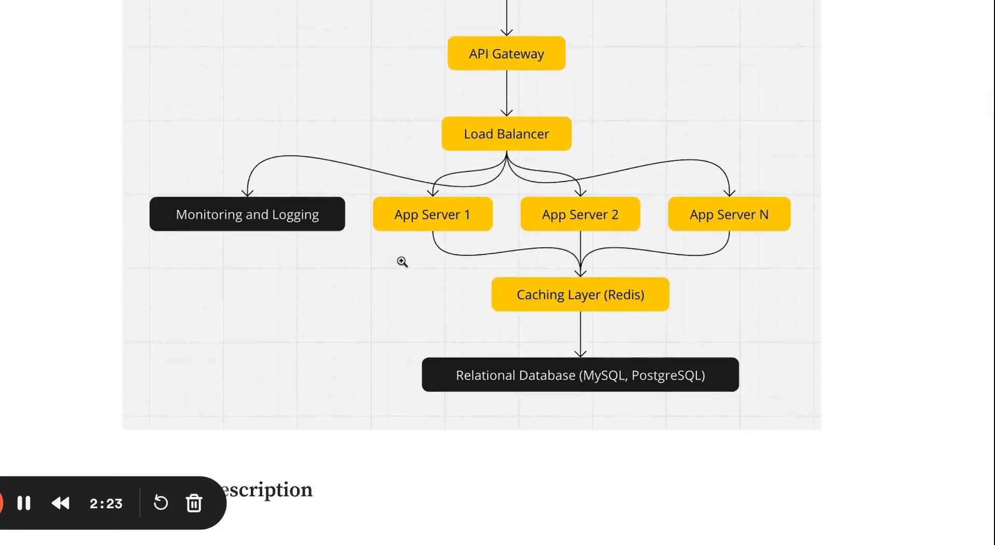
scroll(down, 3)
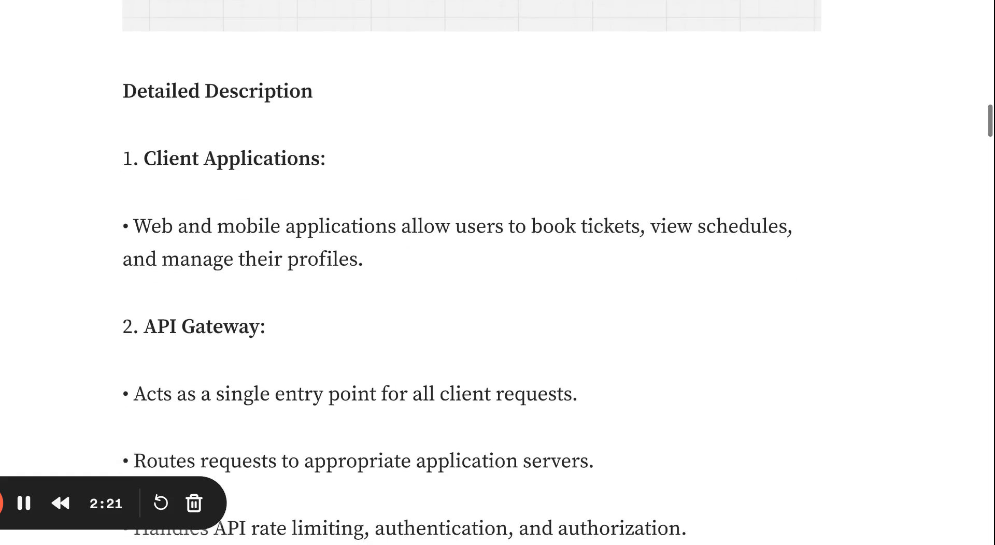
scroll(down, 3)
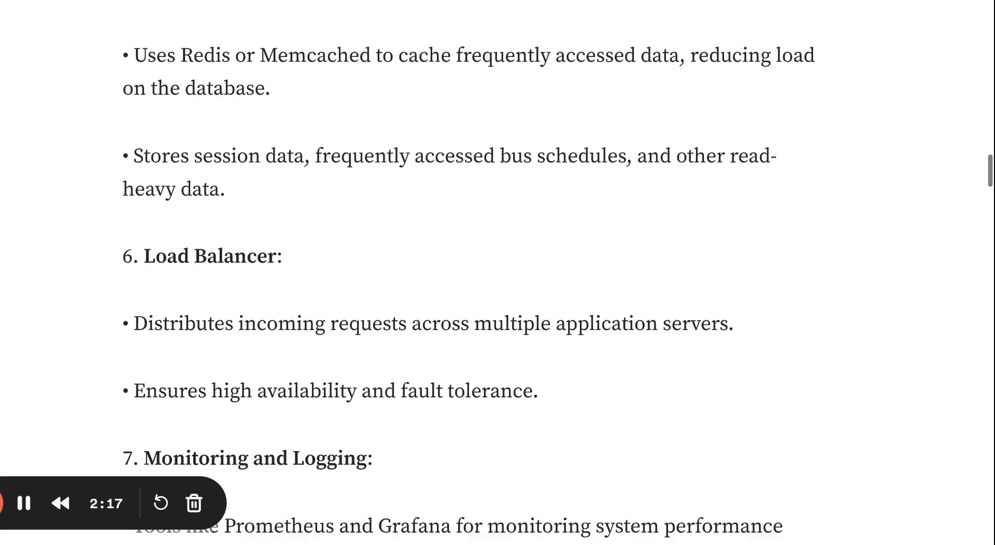
scroll(down, 3)
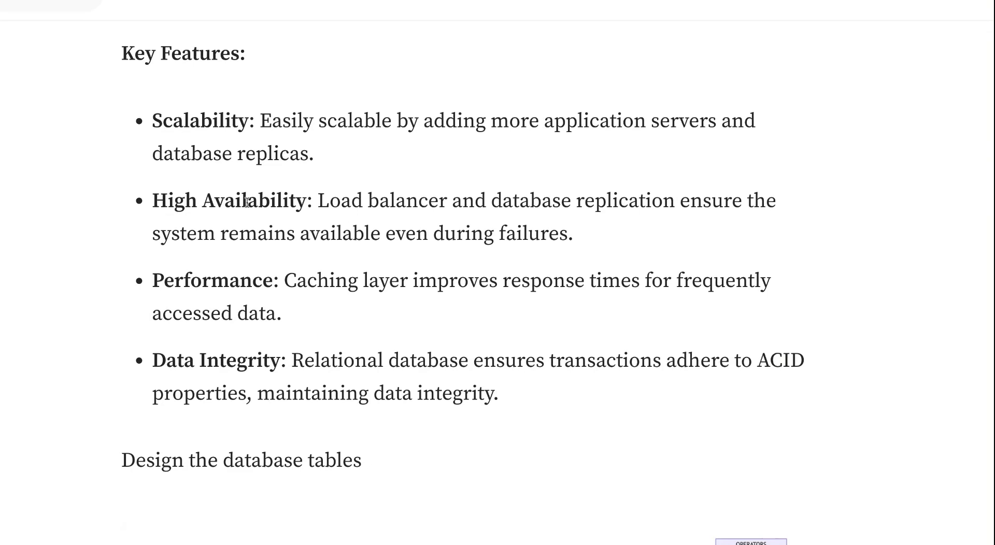
scroll(down, 3)
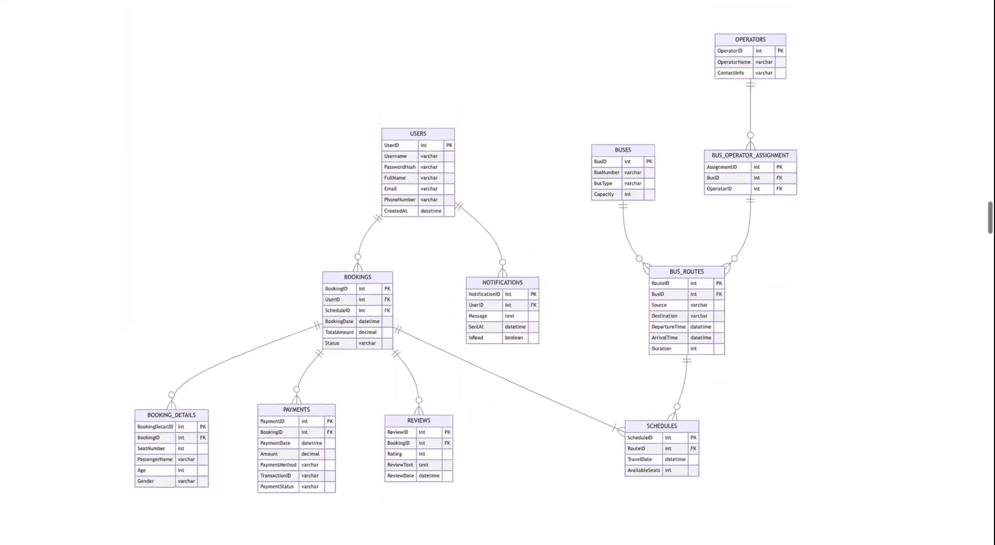
scroll(down, 3)
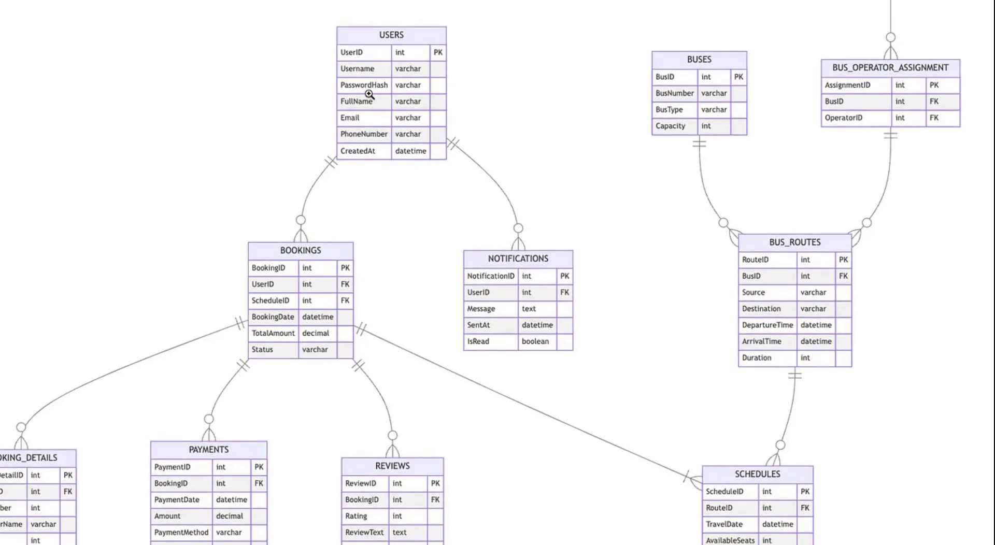
mouse_move(380, 152)
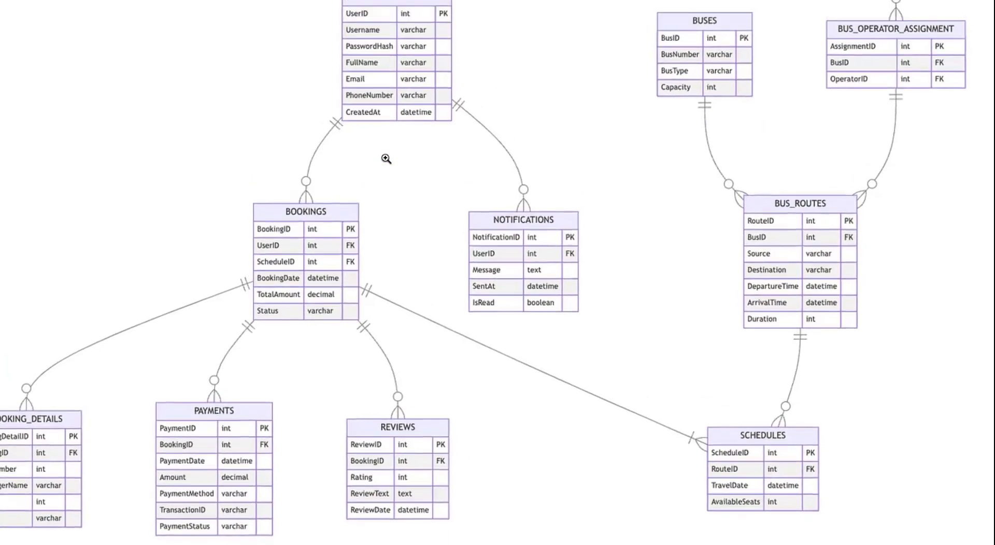
scroll(down, 3)
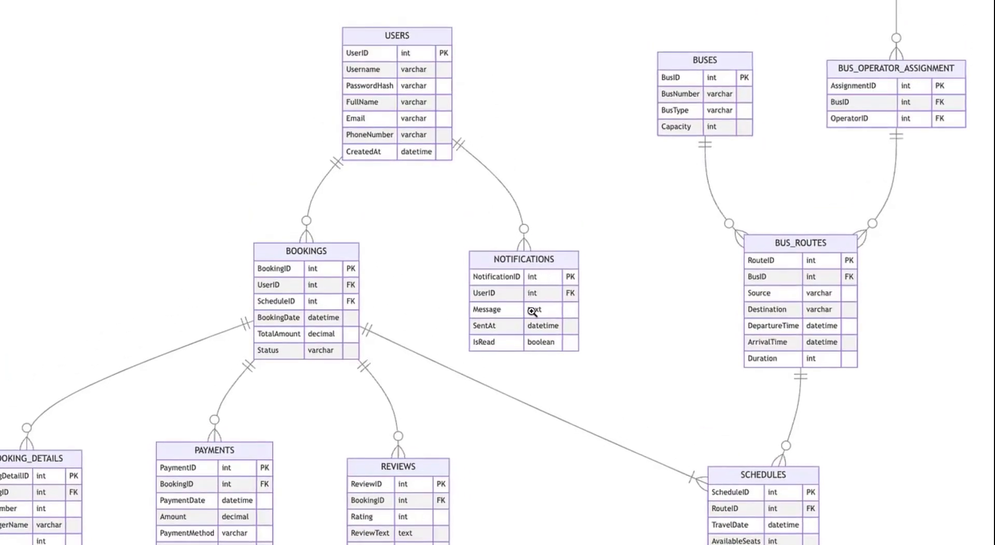
mouse_move(522, 298)
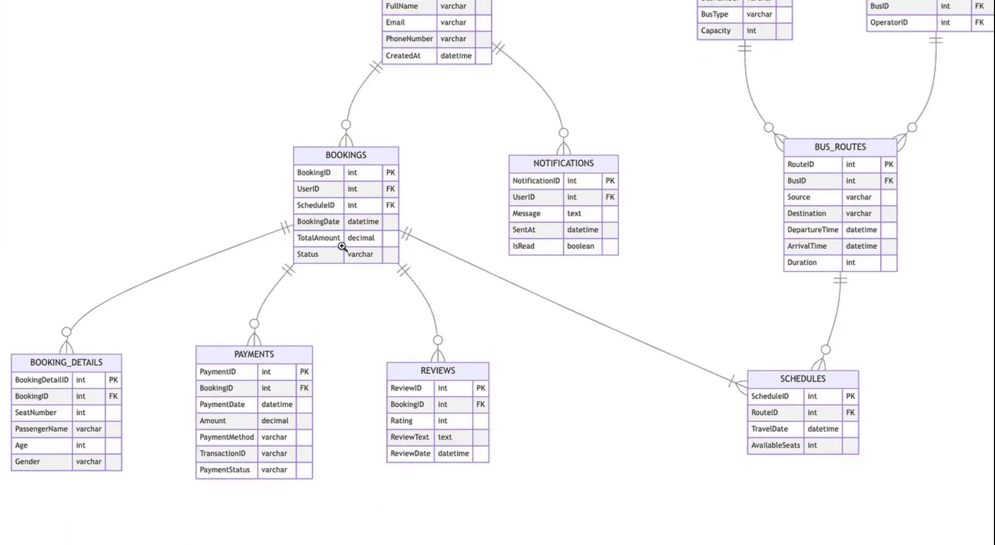
scroll(down, 3)
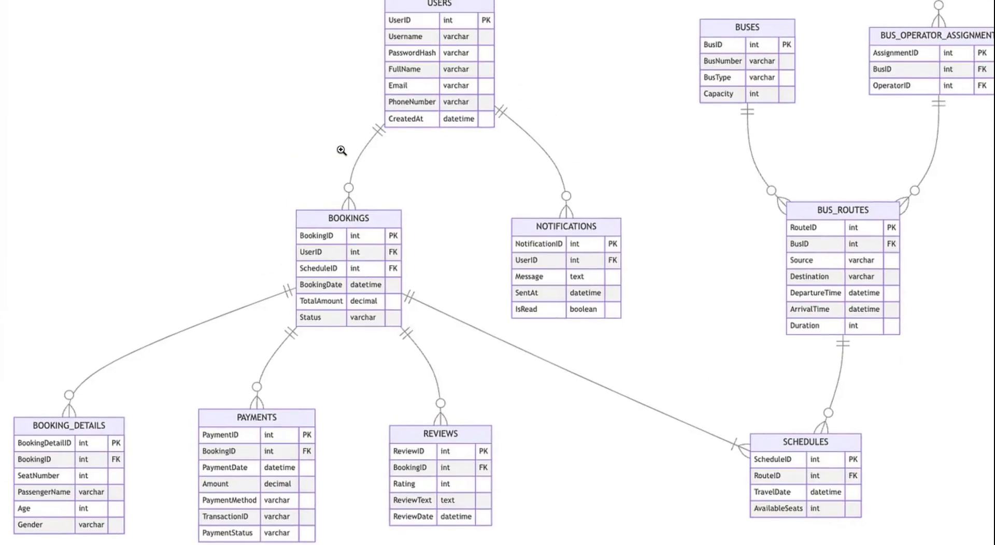
scroll(down, 3)
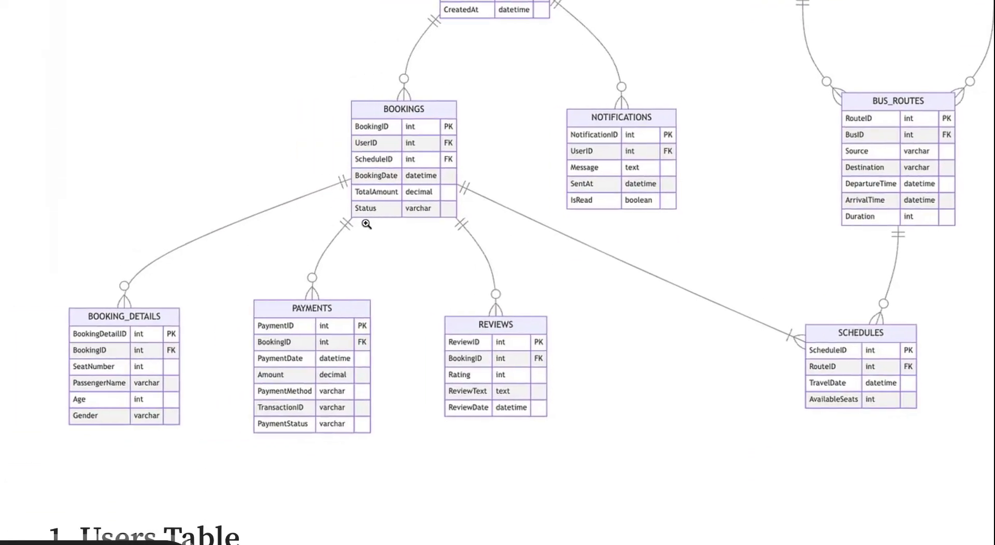
mouse_move(178, 307)
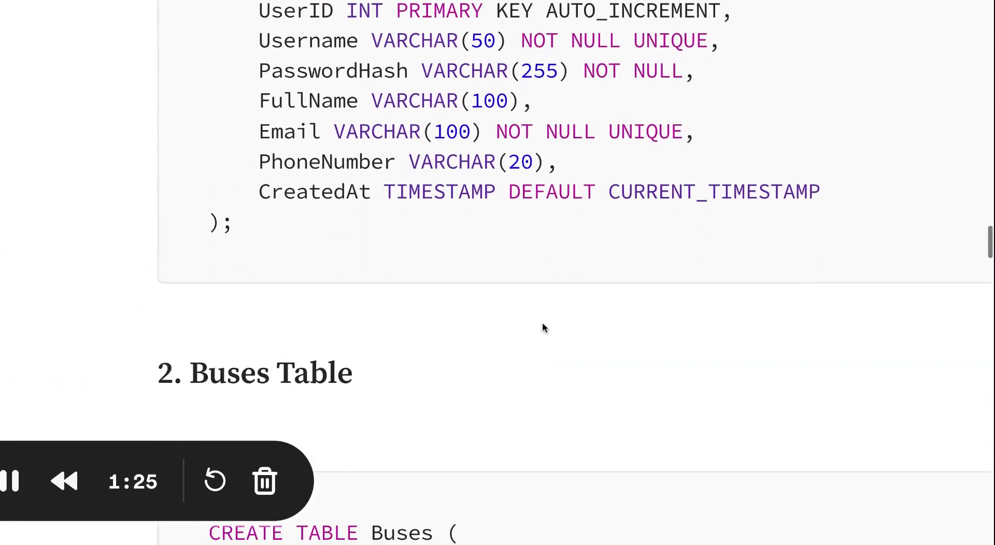
scroll(down, 3)
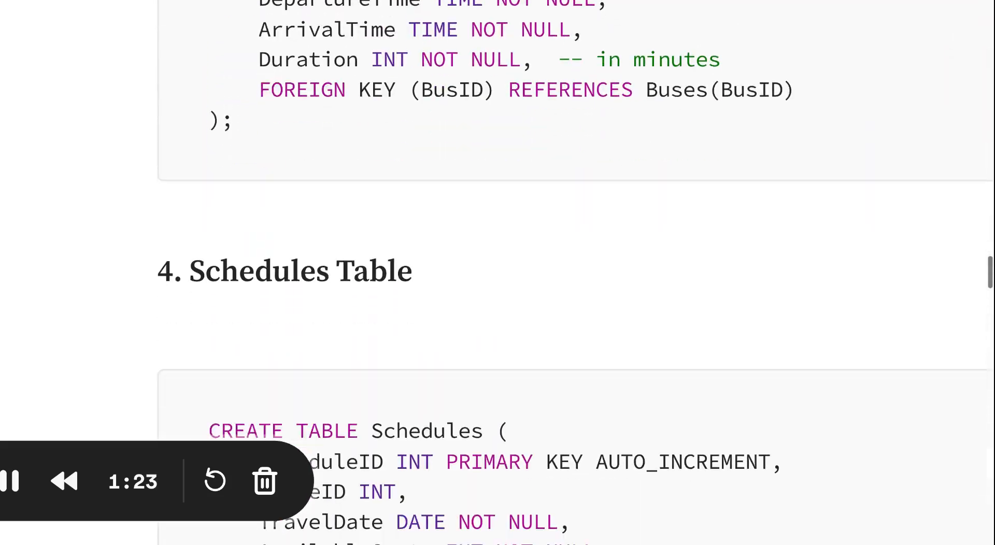
scroll(up, 3)
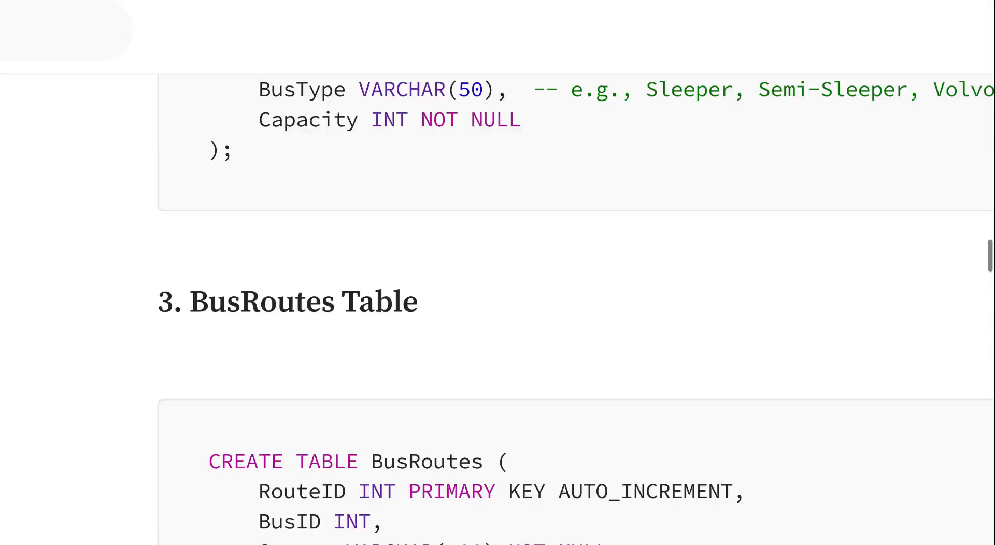
scroll(up, 3)
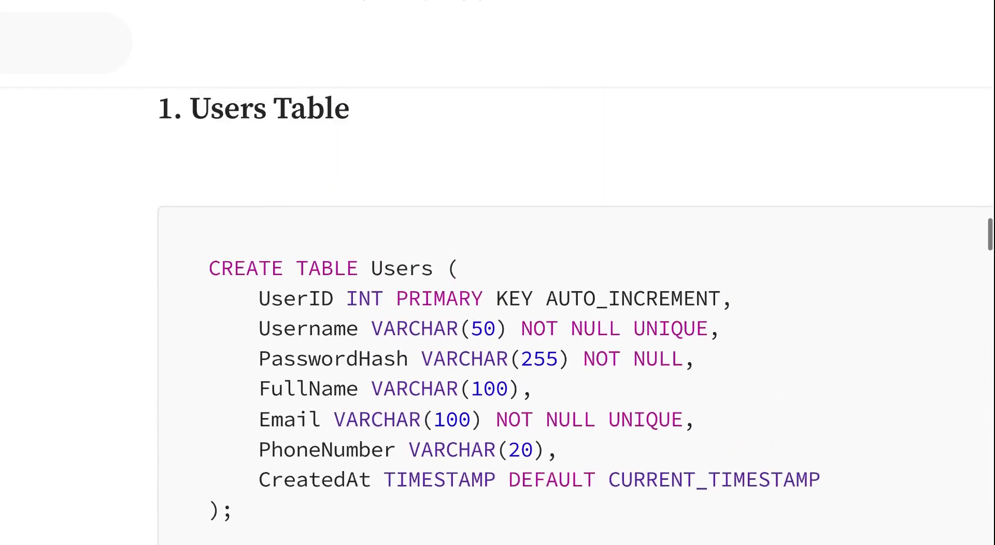
scroll(down, 3)
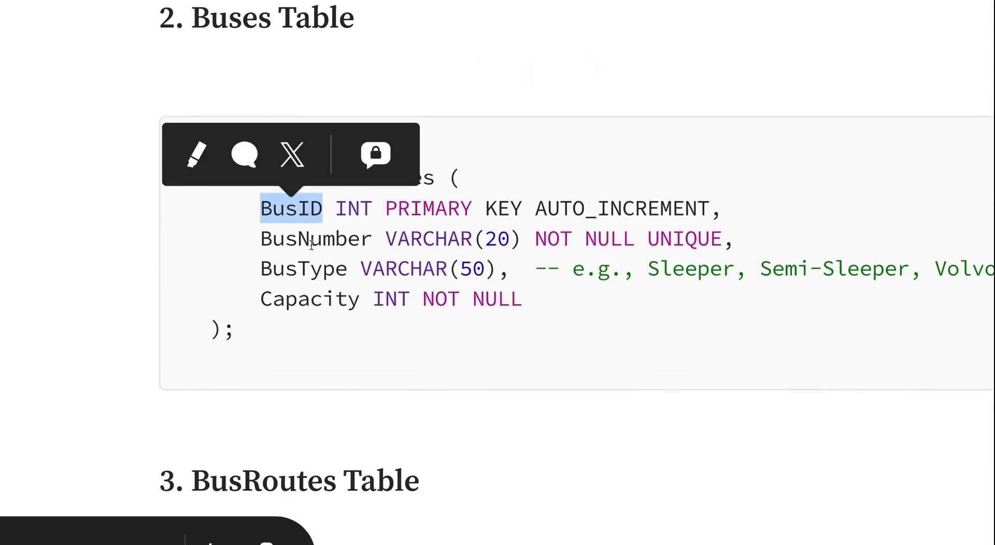
scroll(down, 3)
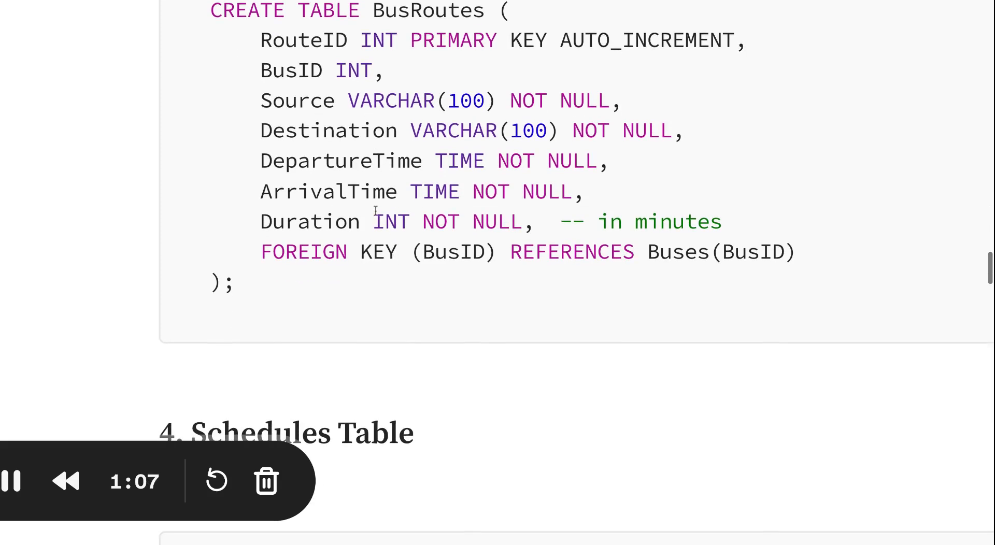
mouse_move(409, 258)
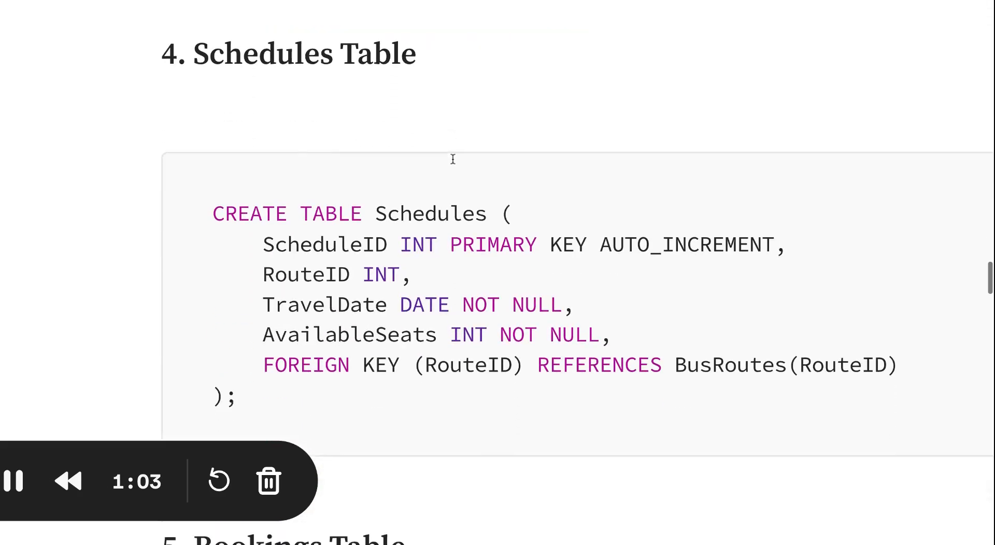
scroll(down, 3)
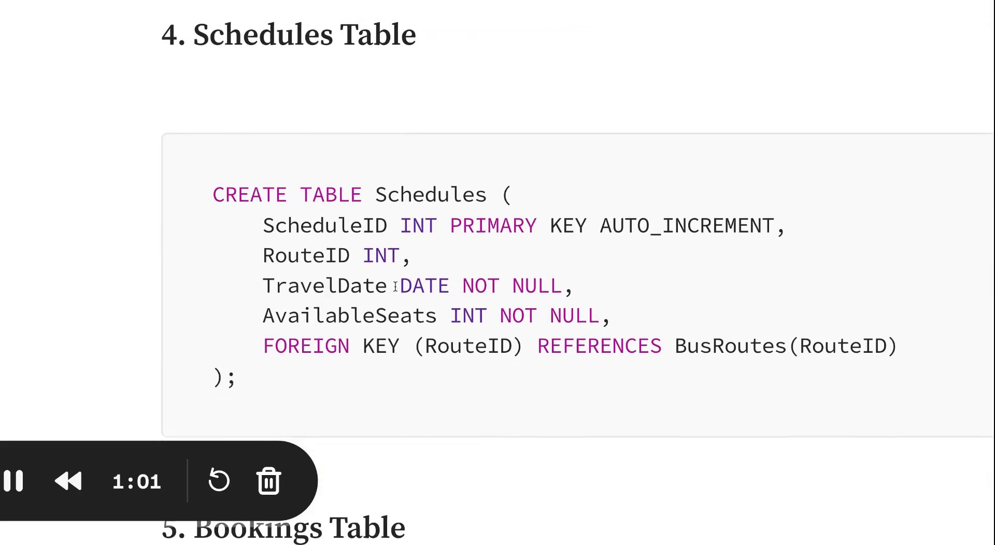
scroll(down, 3)
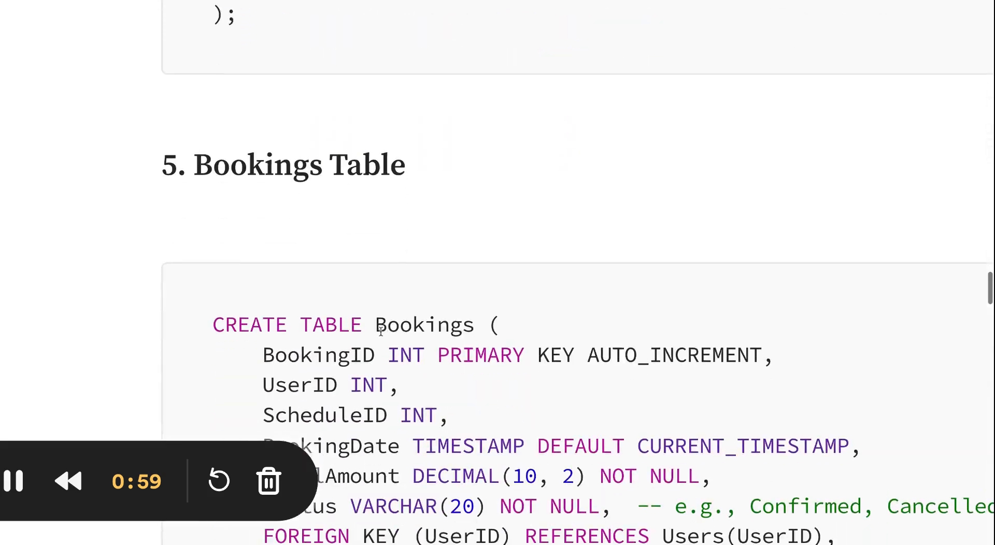
scroll(down, 3)
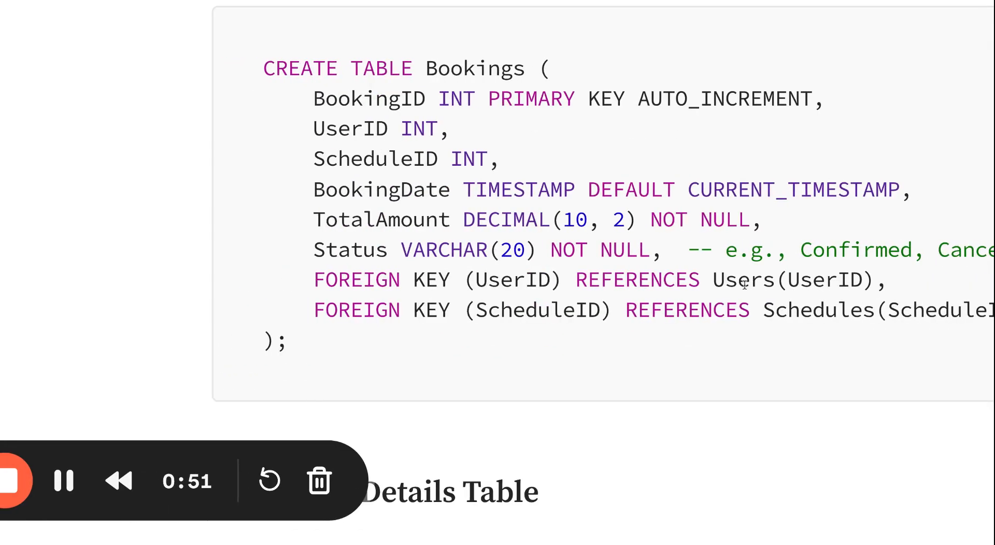
scroll(down, 3)
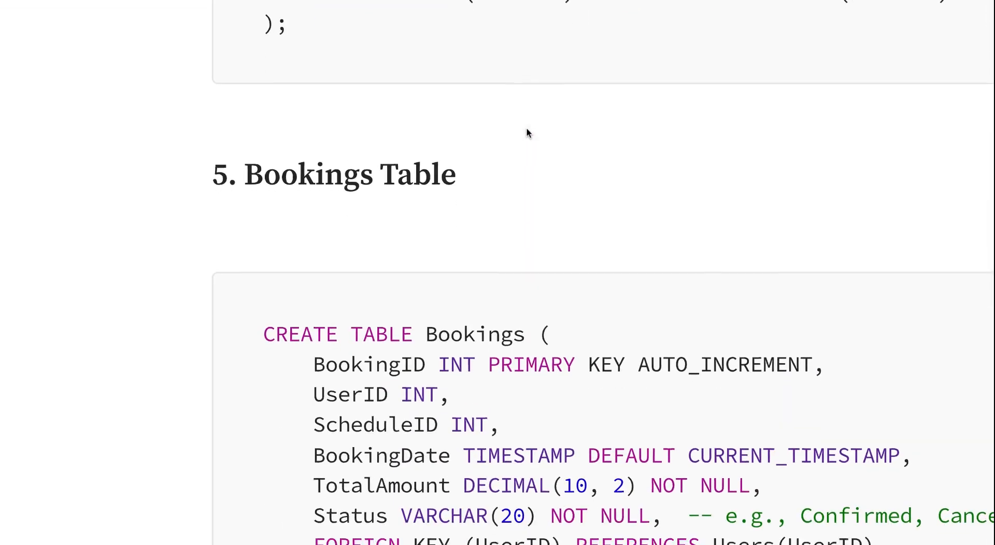
scroll(down, 3)
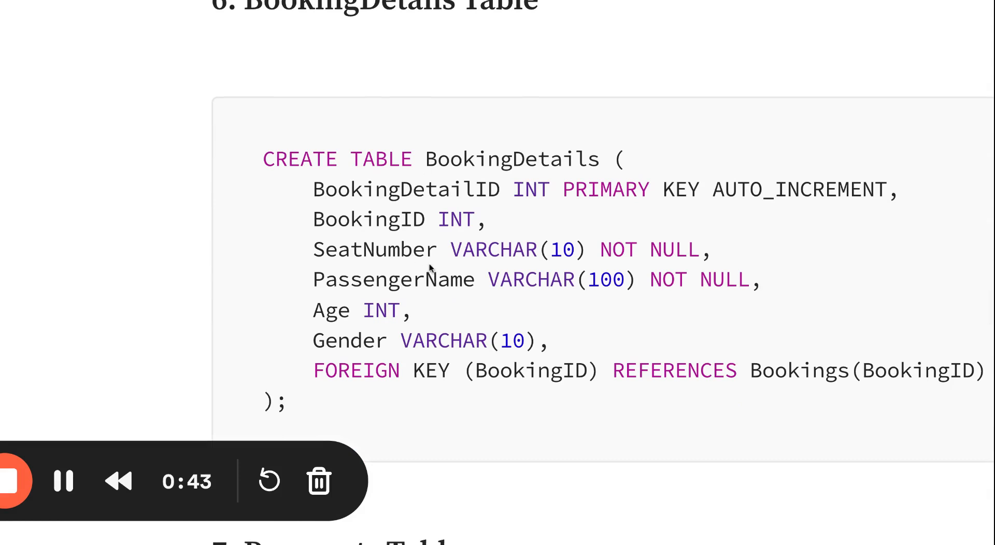
mouse_move(382, 286)
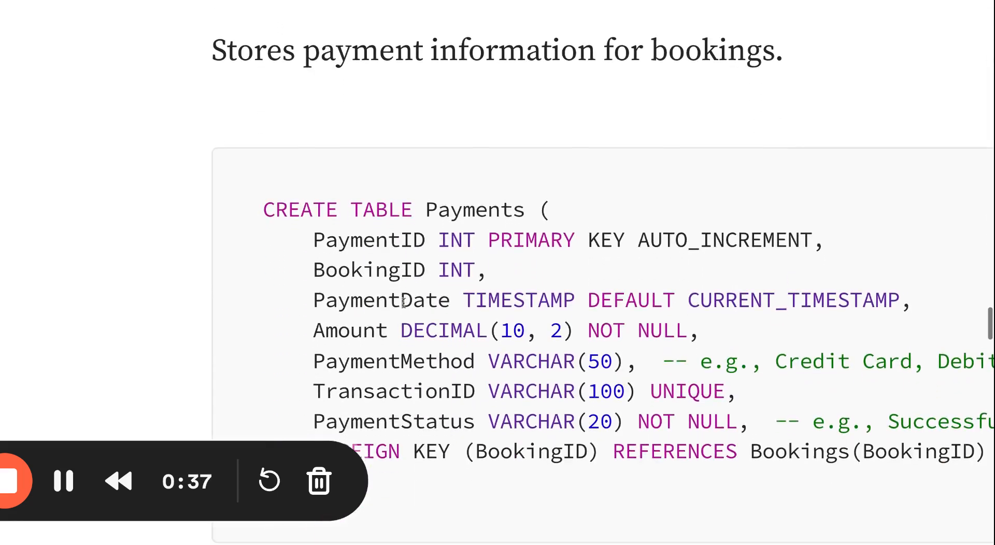
scroll(down, 3)
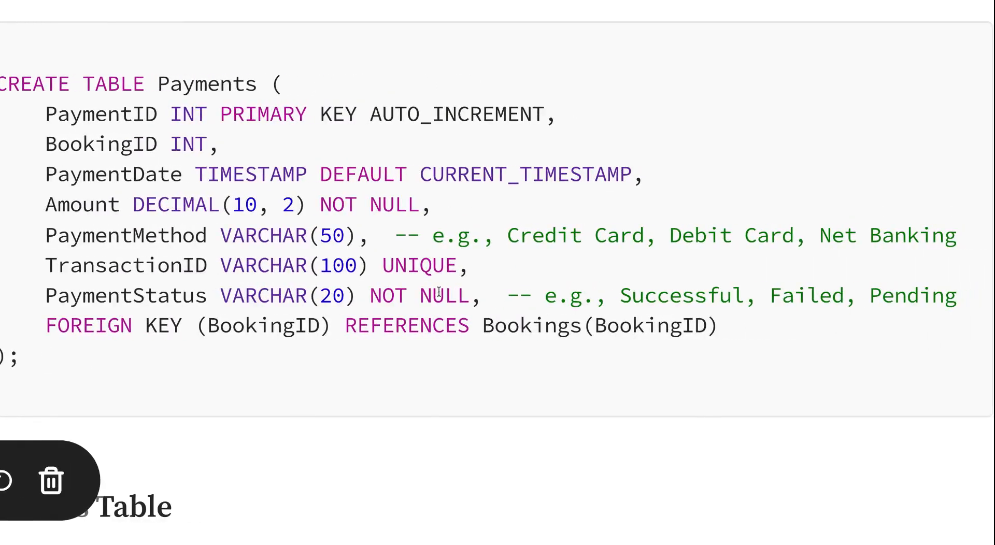
scroll(down, 3)
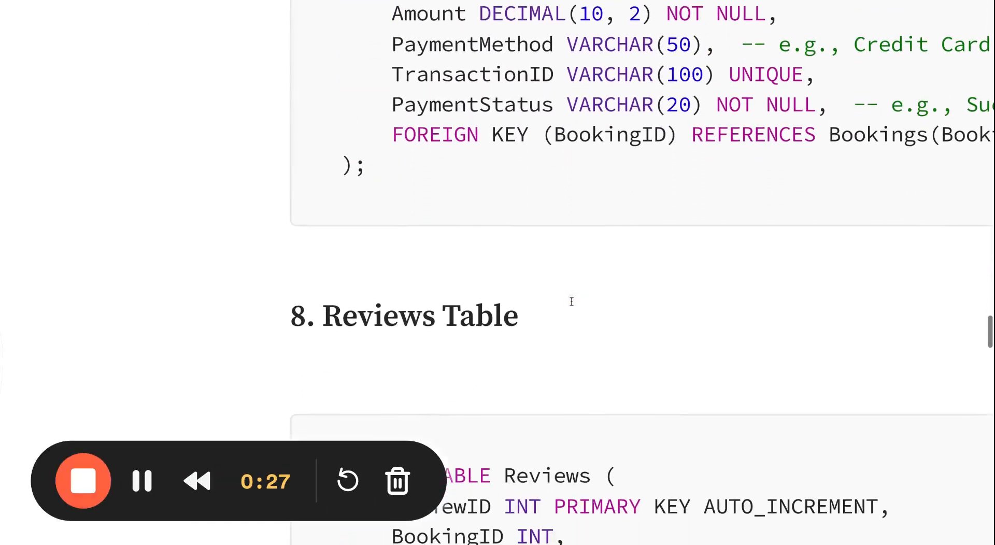
scroll(down, 3)
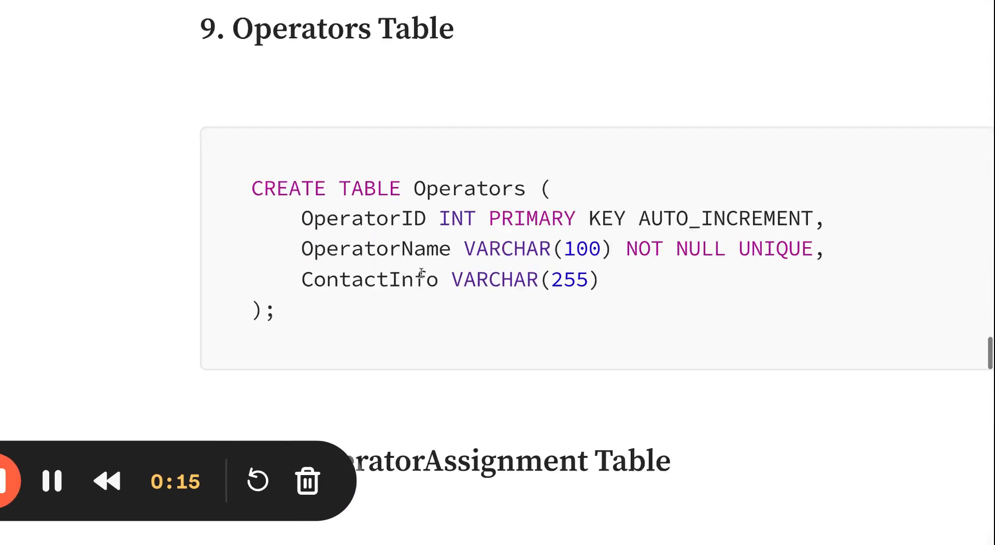
scroll(down, 3)
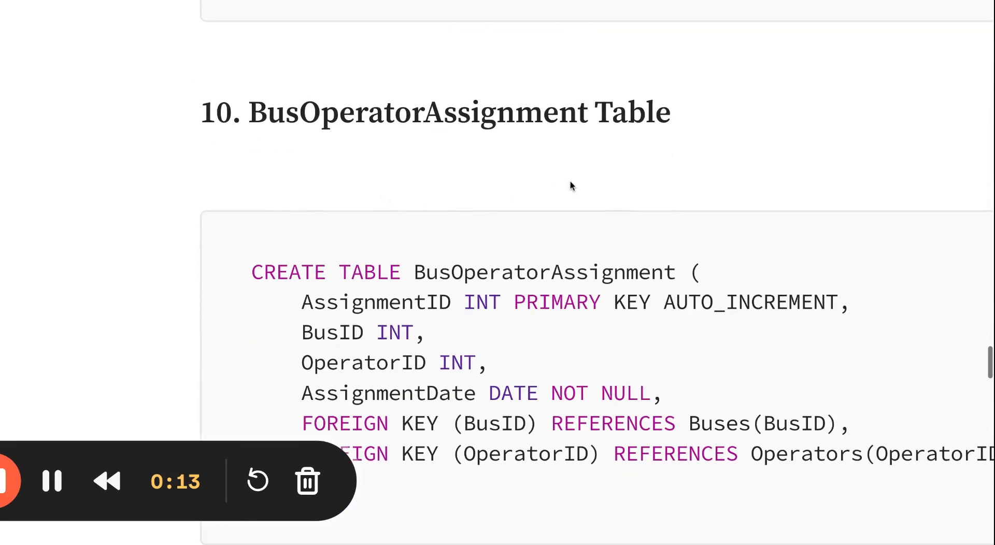
scroll(down, 3)
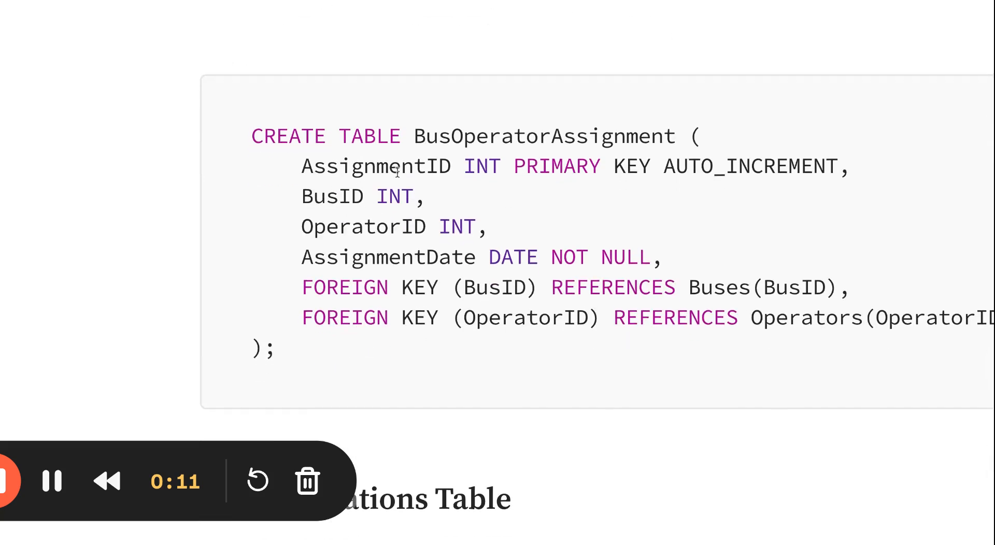
scroll(down, 3)
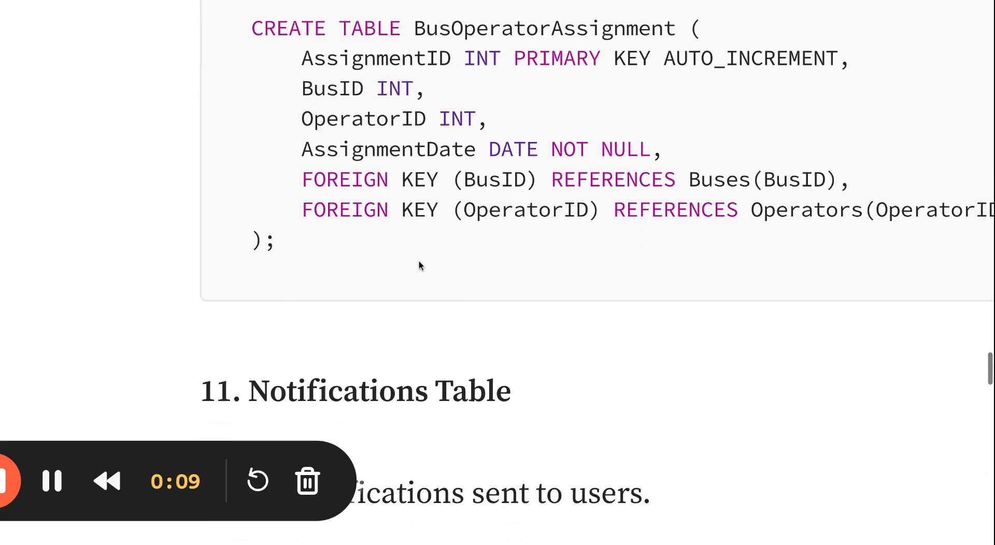
scroll(down, 3)
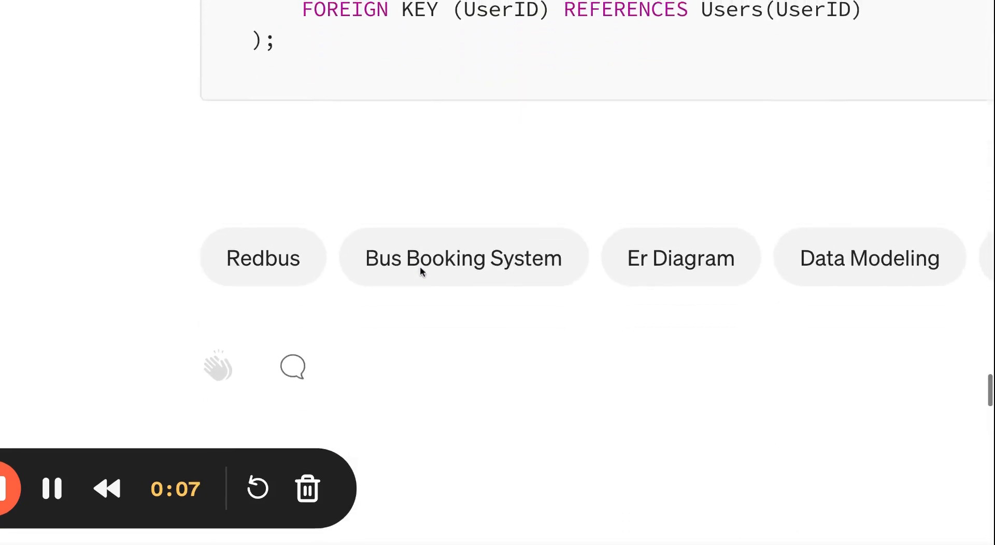
scroll(down, 3)
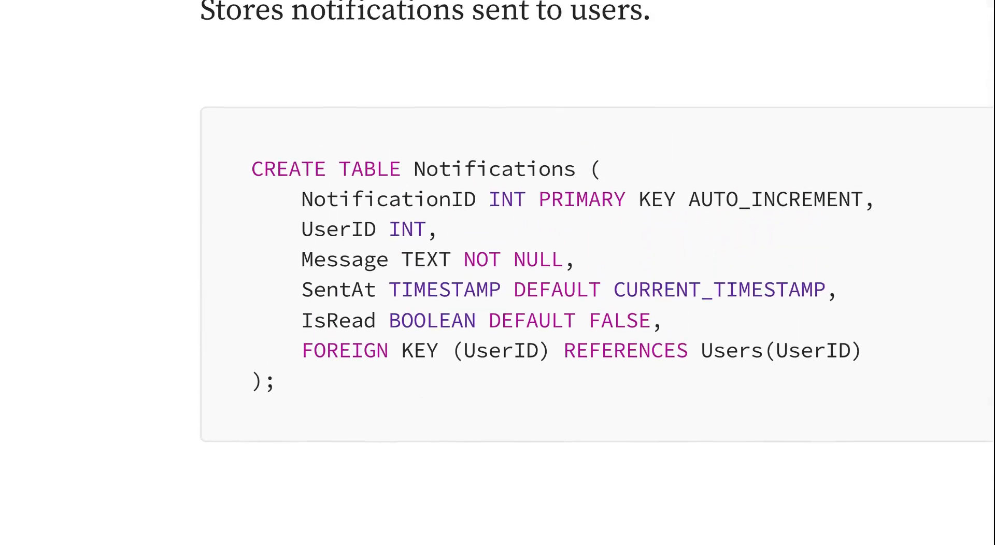